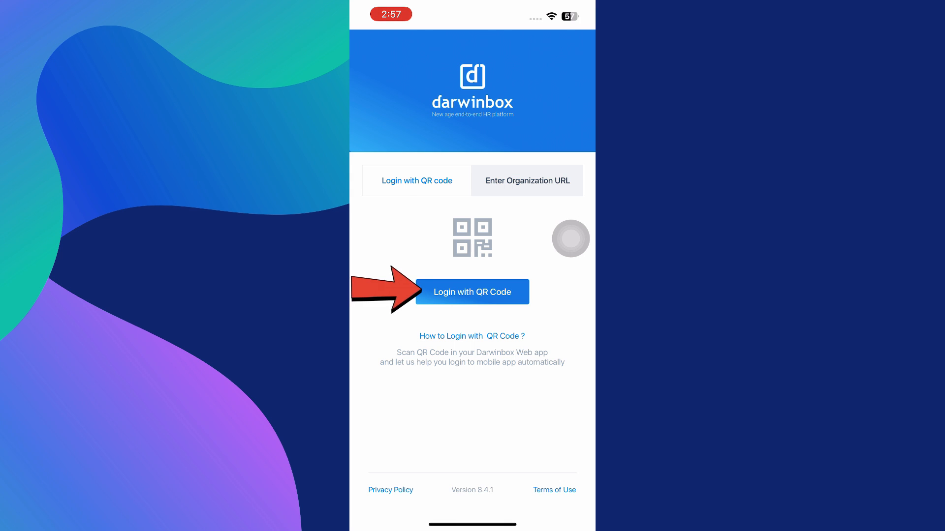
Step: Bring up the 'How to Login with QR Code ?' guide from the login screen
left_click(472, 292)
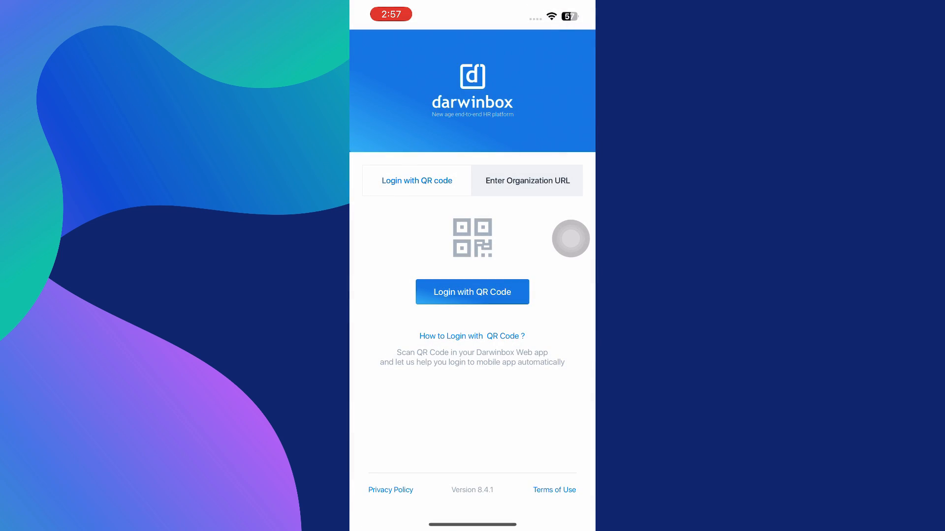
left_click(472, 336)
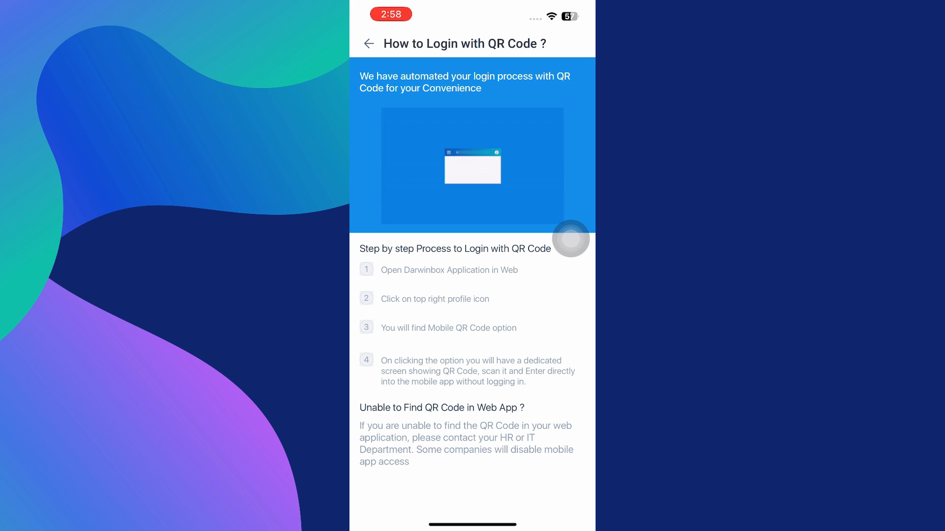
Step: Return from the QR-code guide to the login screen via the back arrow
left_click(368, 43)
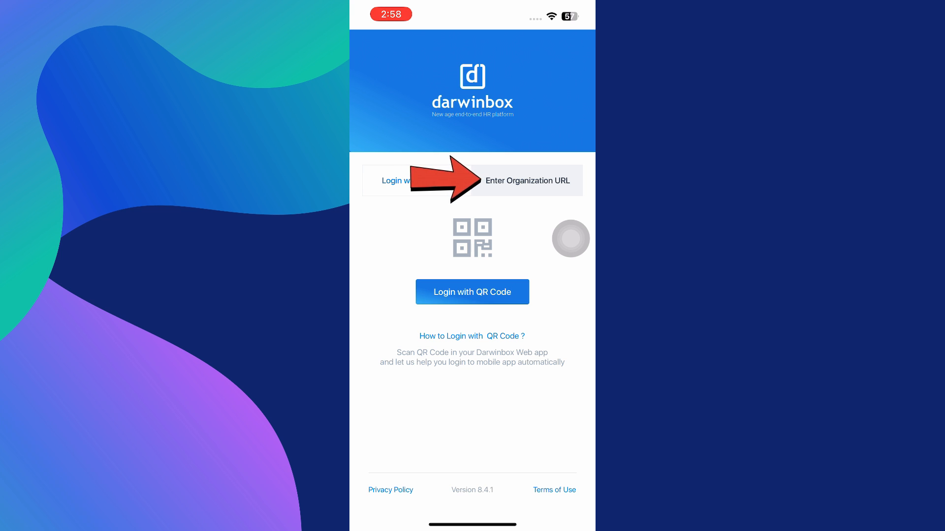
Step: Switch to the 'Enter Organization URL' login option and focus the empty URL field
left_click(527, 181)
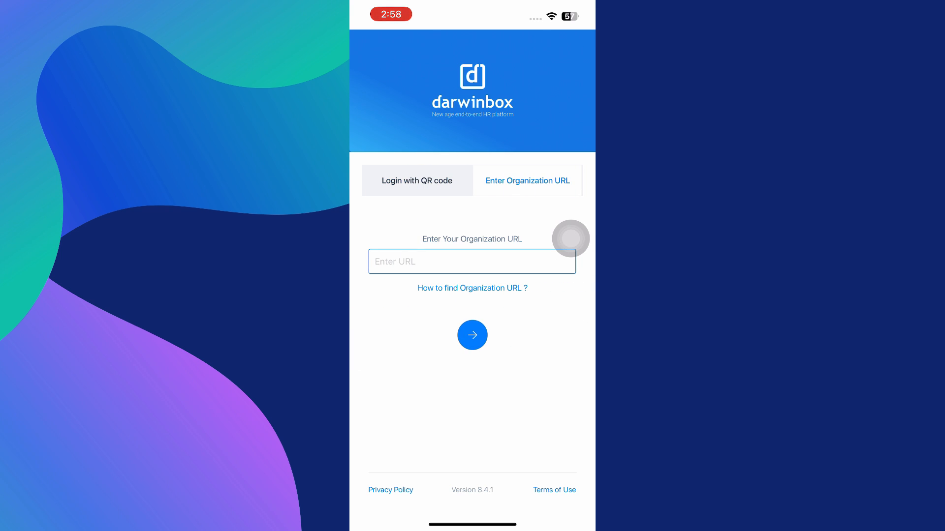
left_click(472, 288)
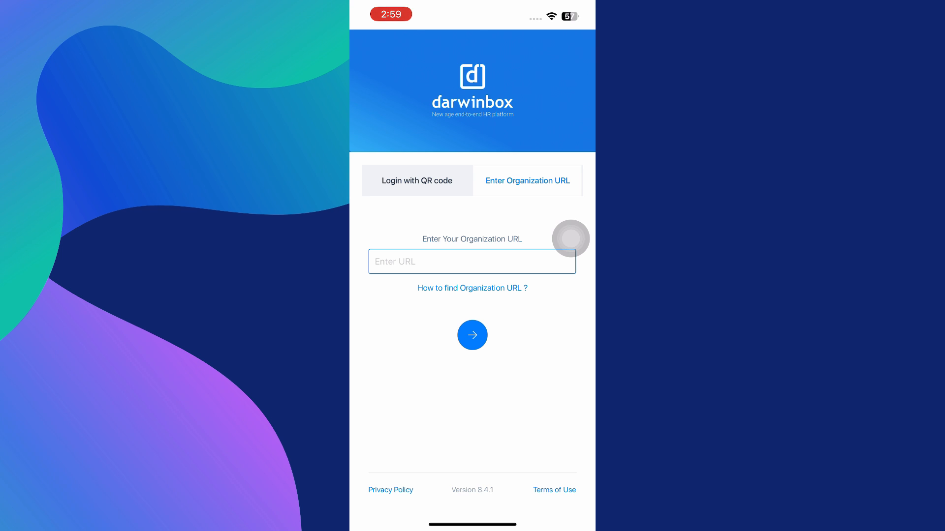
Step: Switch back to QR code login, leave the app, and swipe to the last home-screen page
left_click(416, 180)
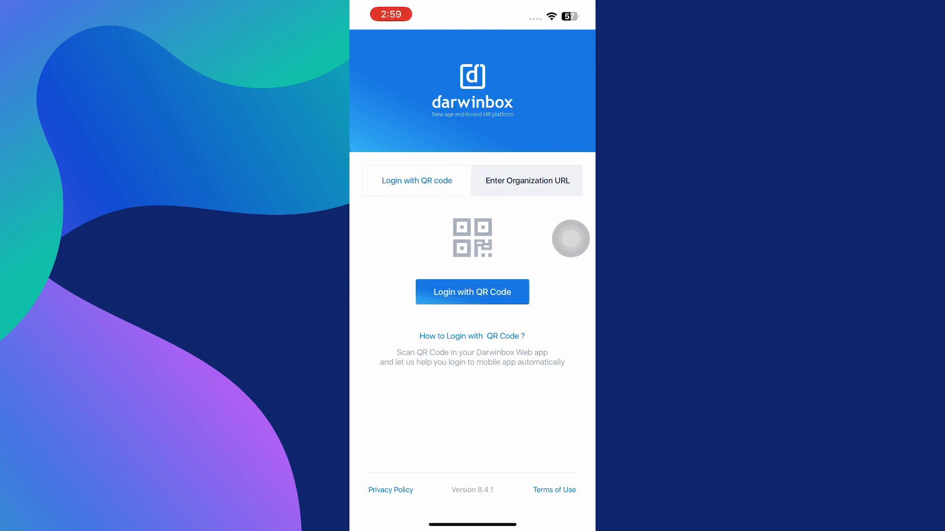
left_click(471, 336)
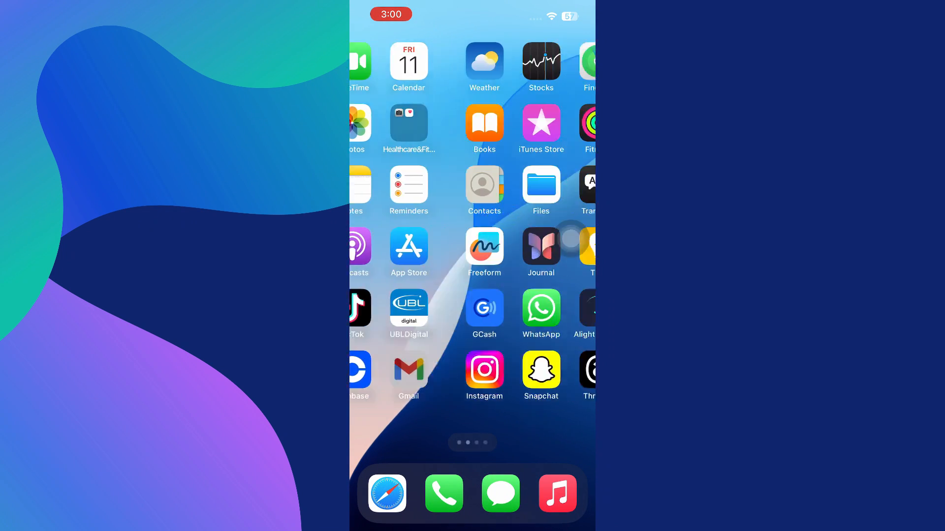
scroll("left", 3)
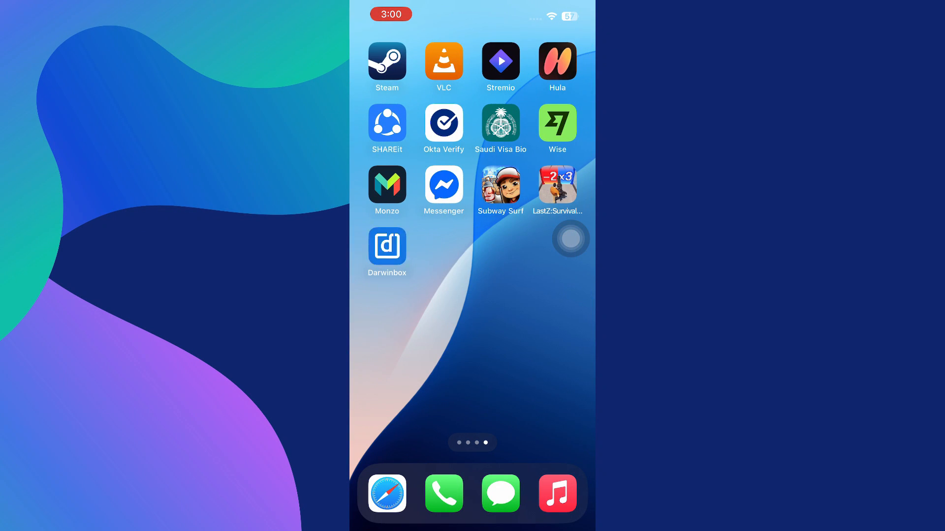